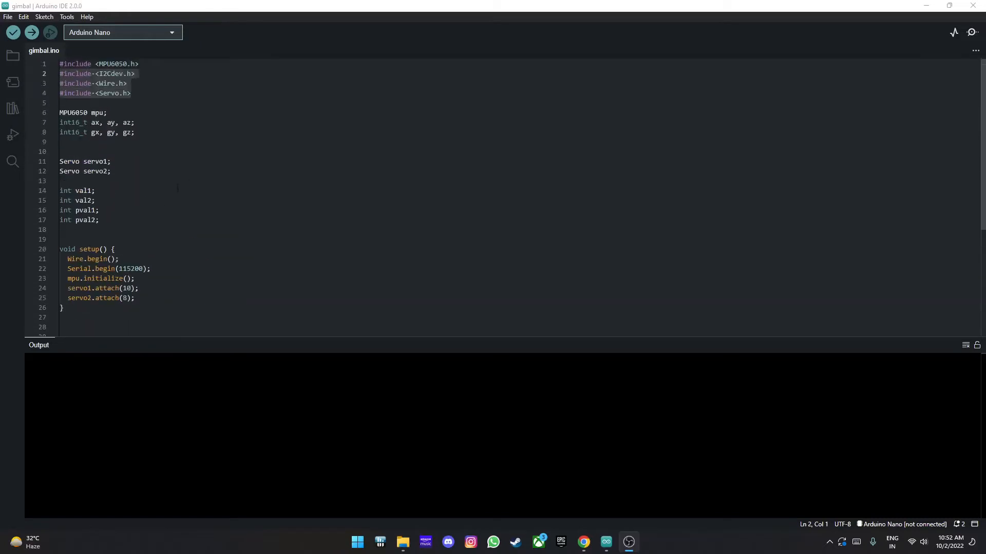
Highlight the Servo include and val1, val, pval declarations, then scroll down to loop()
{"action": "left_click", "coordinate": [112, 162]}
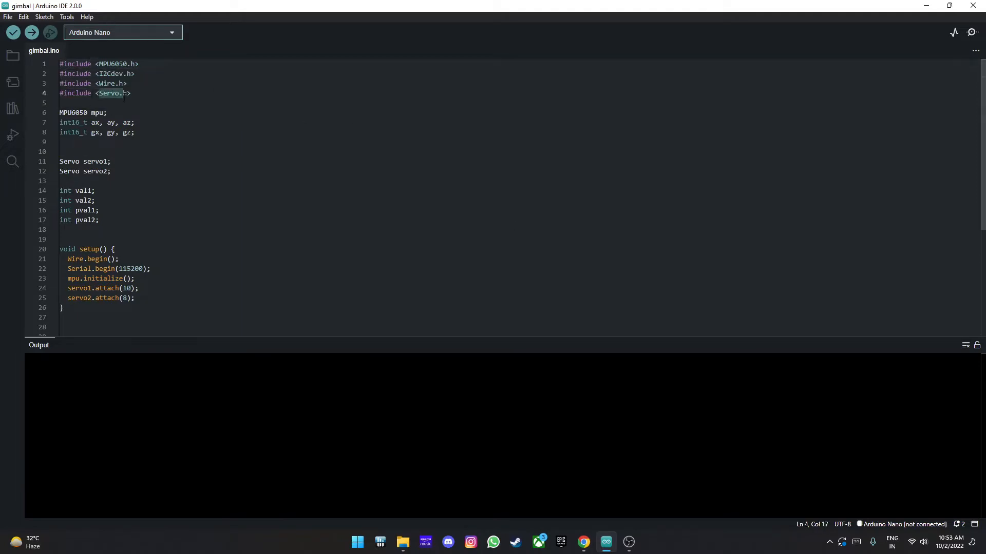
{"action": "left_click", "coordinate": [108, 112]}
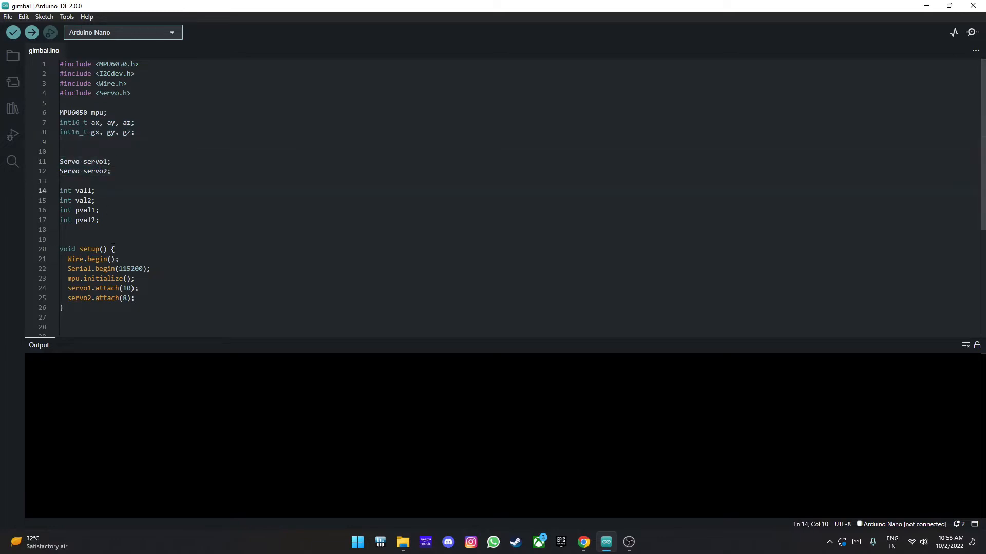
{"action": "left_click_drag", "start_coordinate": [59, 190], "coordinate": [100, 220]}
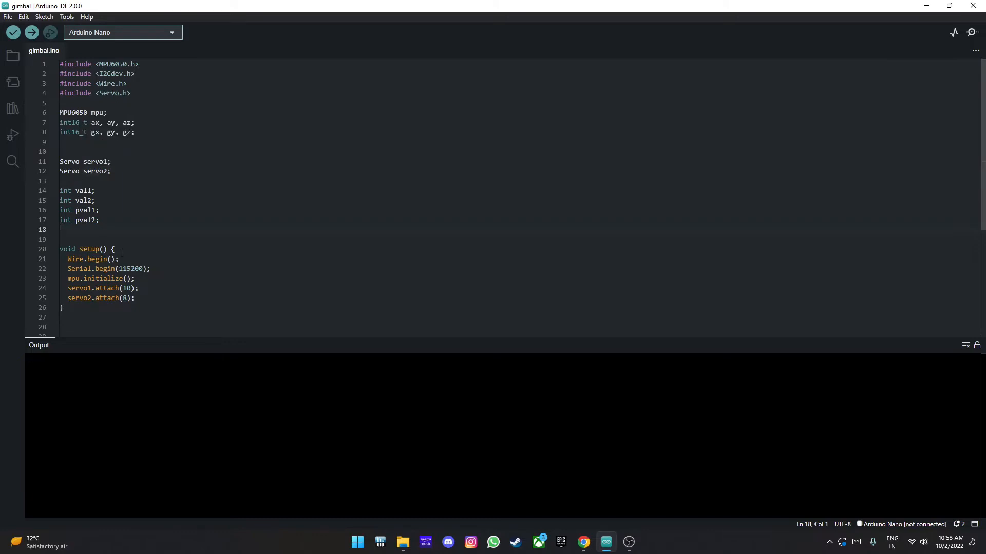
{"action": "scroll", "scroll_direction": "down", "scroll_amount": 3}
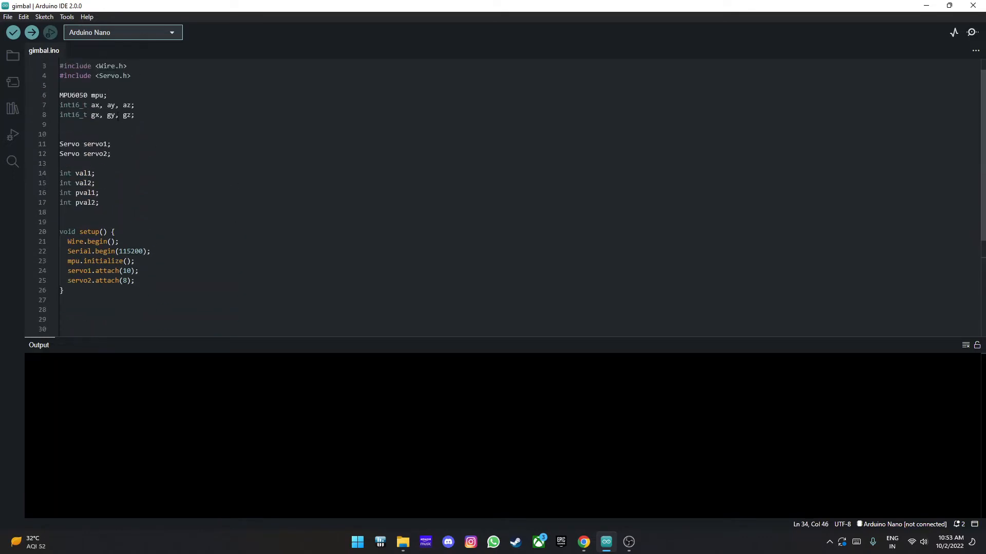
{"action": "scroll", "scroll_direction": "down", "scroll_amount": 3}
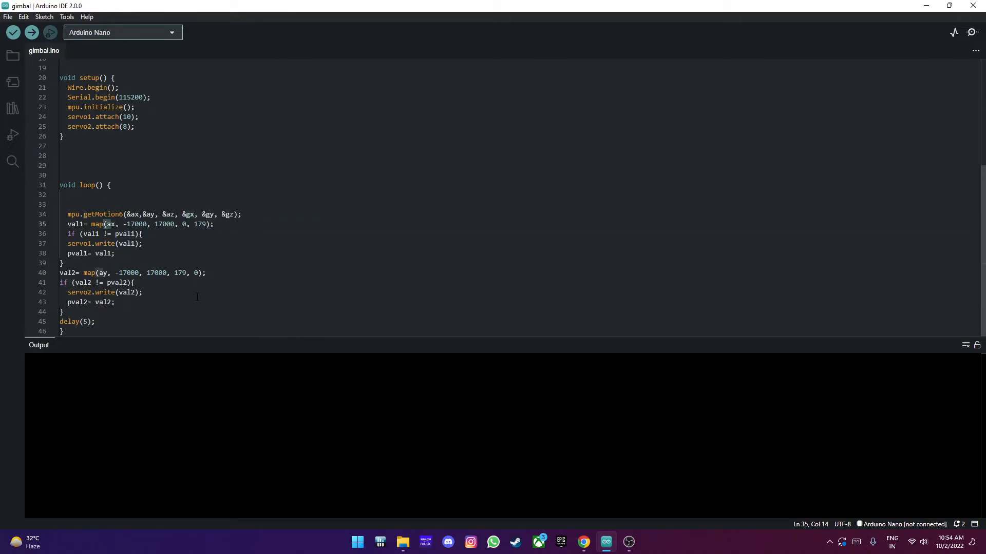
{"action": "left_click", "coordinate": [65, 263]}
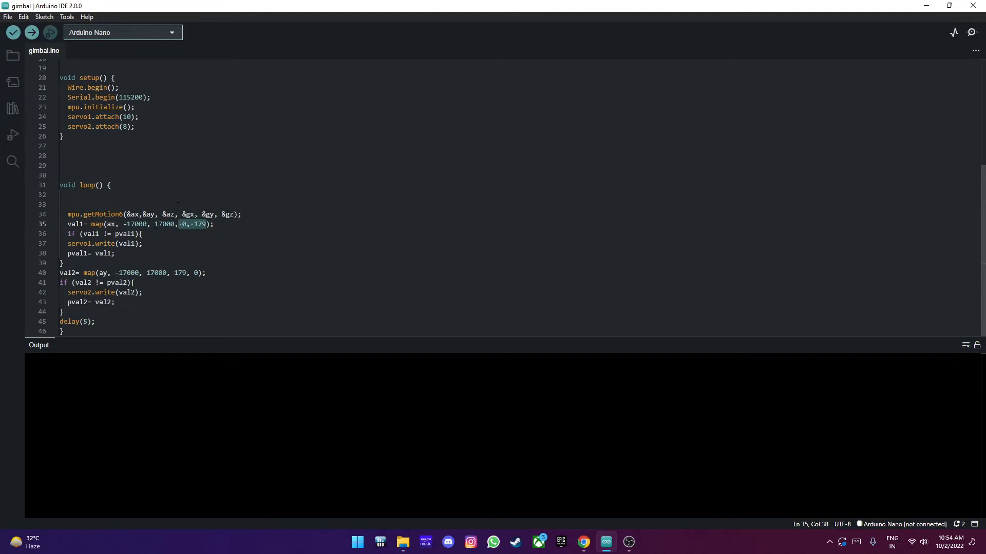
{"action": "type", "text": "0, 179"}
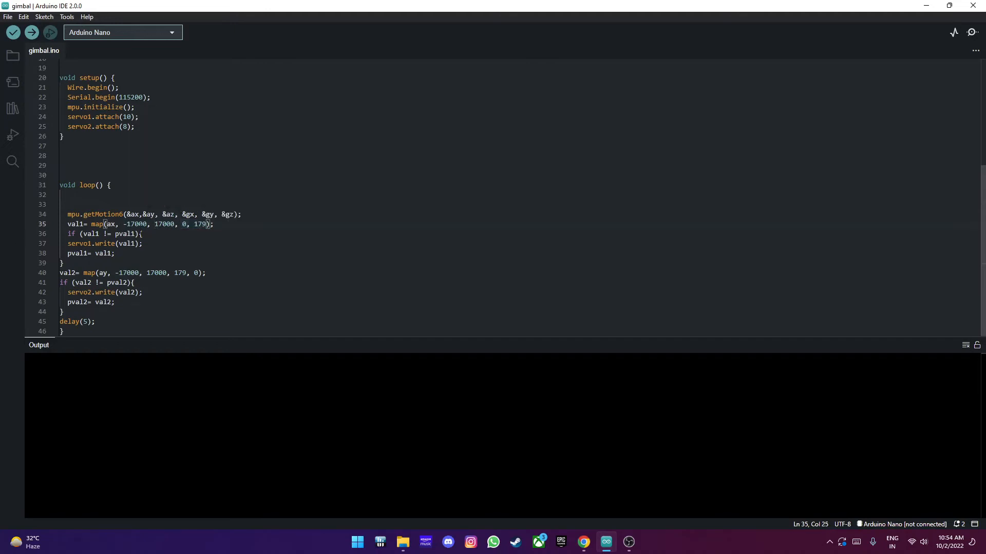
{"action": "mouse_move", "coordinate": [98, 224]}
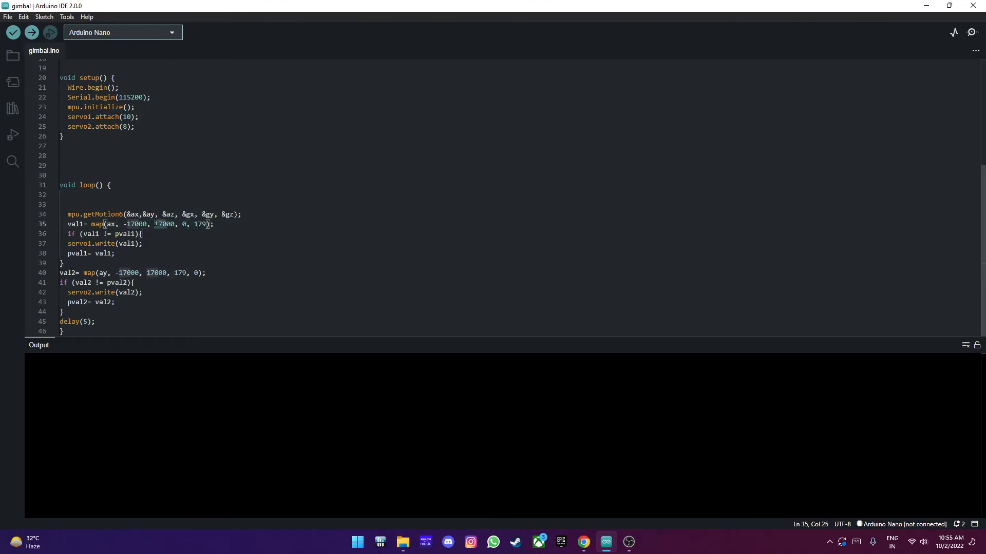
{"action": "mouse_move", "coordinate": [123, 233]}
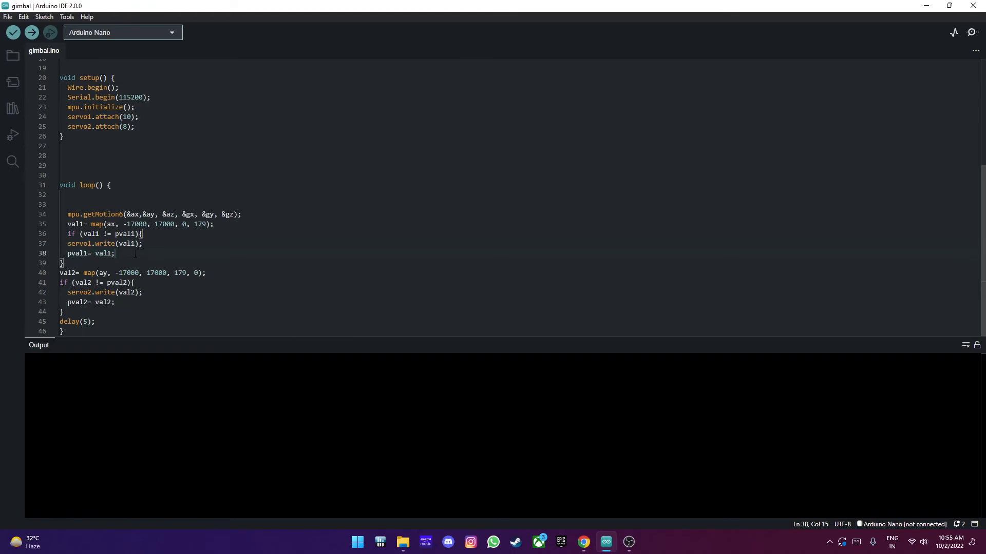
{"action": "double_click", "coordinate": [132, 214]}
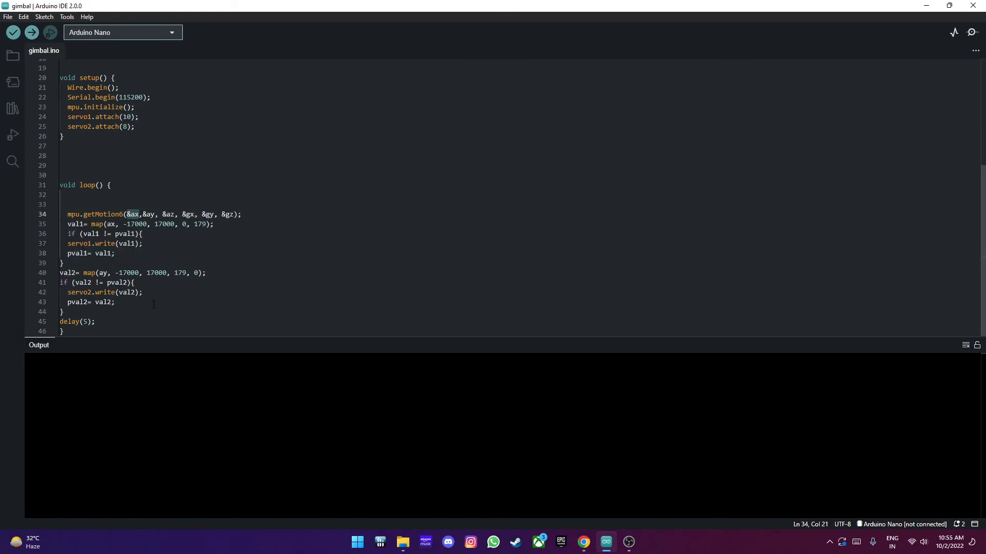
{"action": "left_click", "coordinate": [132, 283]}
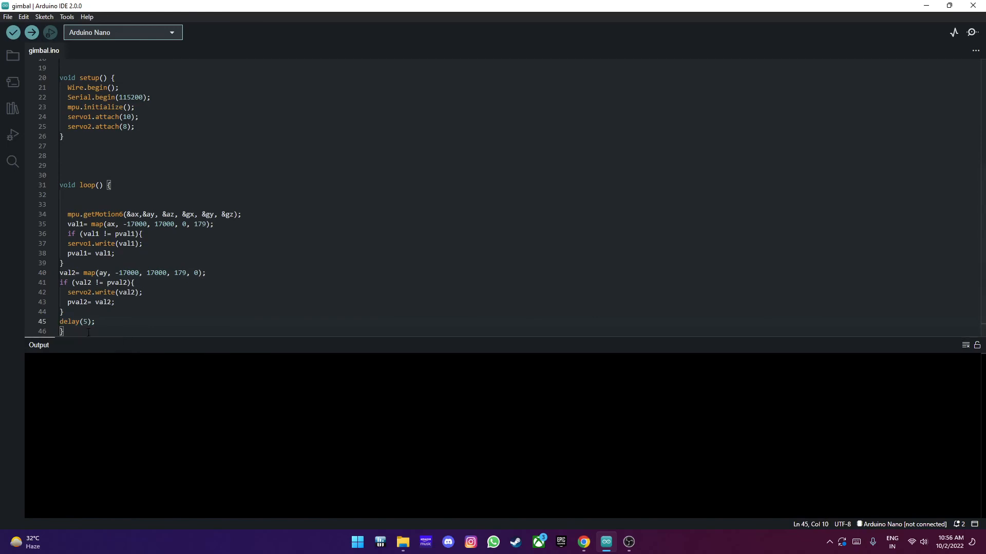
{"action": "left_click", "coordinate": [84, 322]}
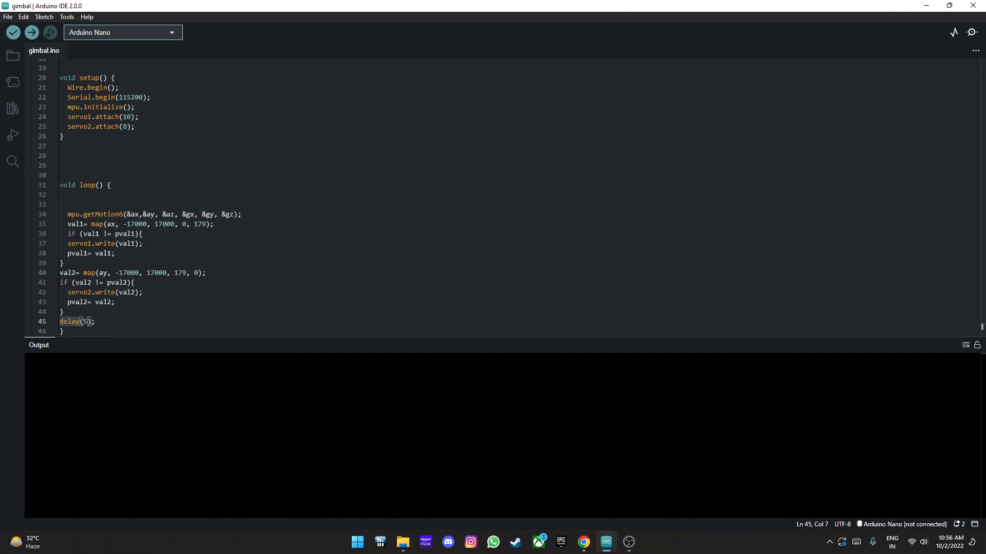
{"action": "mouse_move", "coordinate": [364, 256]}
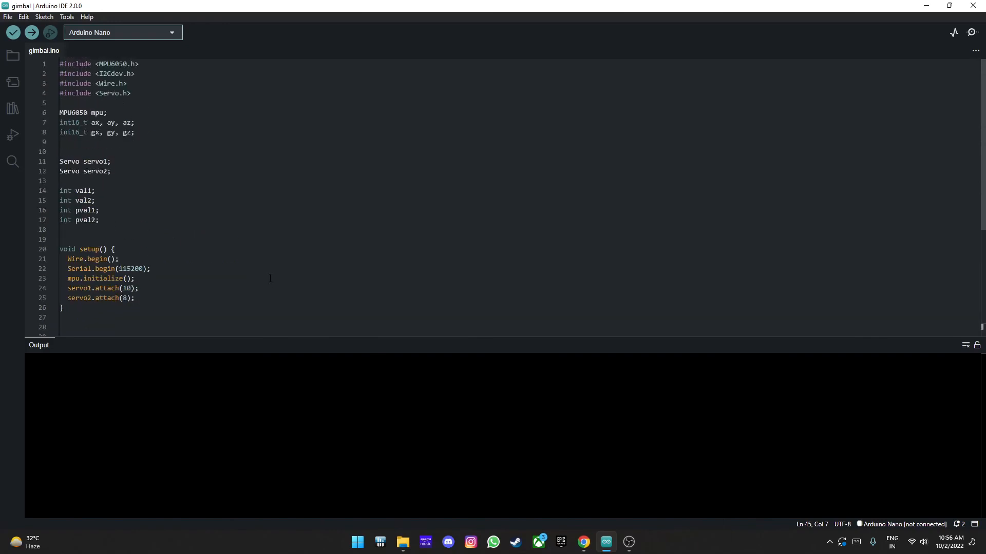
{"action": "scroll", "scroll_direction": "down", "scroll_amount": 3}
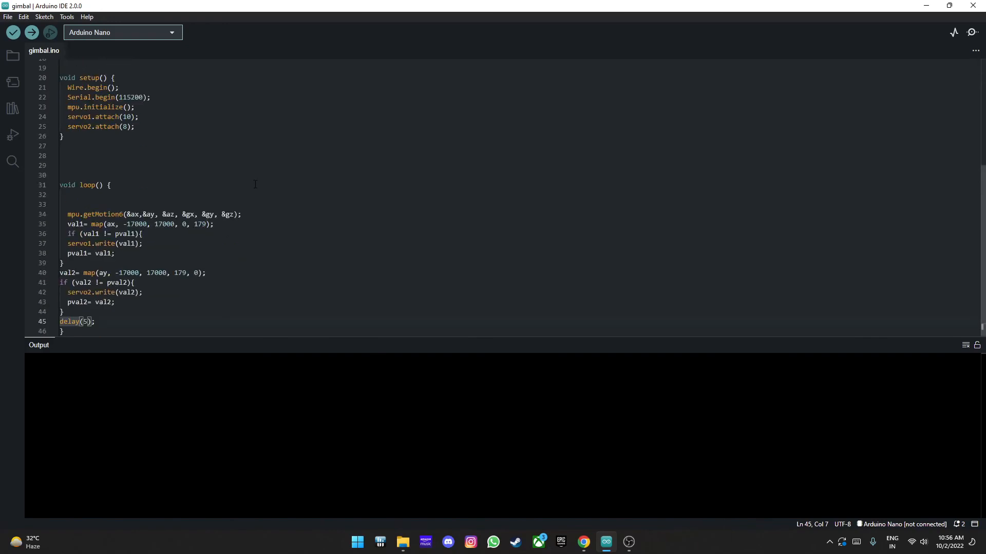